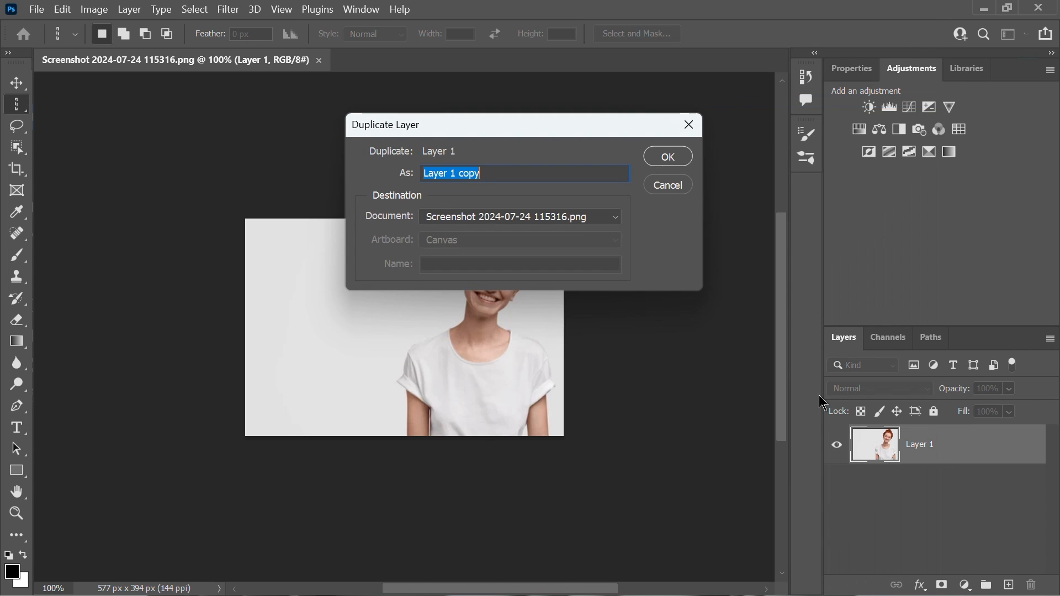
Duplicate the portrait layer as 'Layer 1 copy' above the original.
{"action": "left_click", "coordinate": [666, 156]}
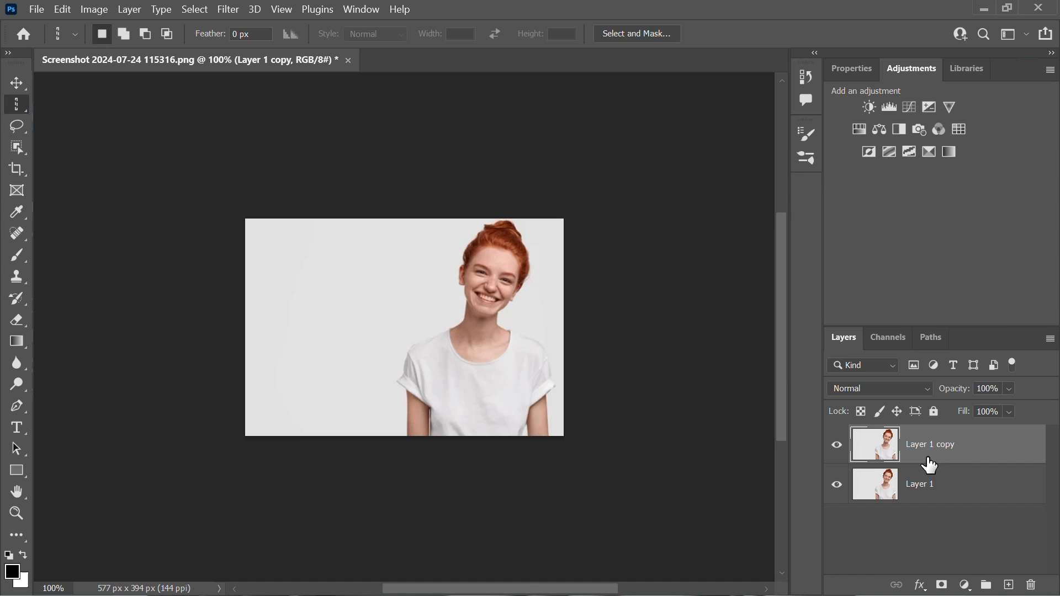
{"action": "mouse_move", "coordinate": [41, 234]}
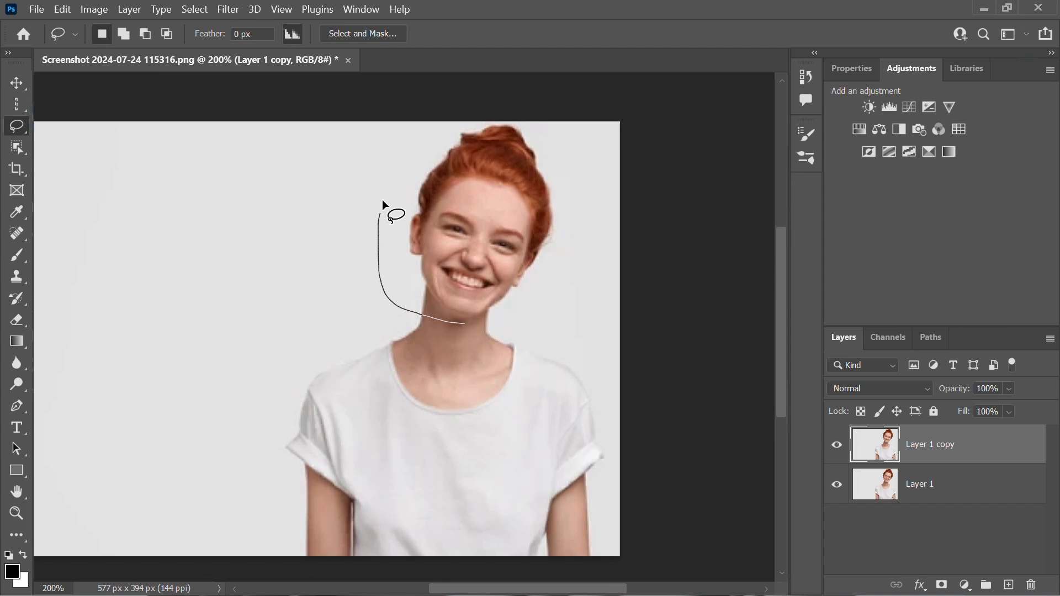
Lasso-select the head and neck and copy it to a new Layer 2 (Ctrl+J).
{"action": "left_click_drag", "start_coordinate": [389, 217], "coordinate": [477, 334]}
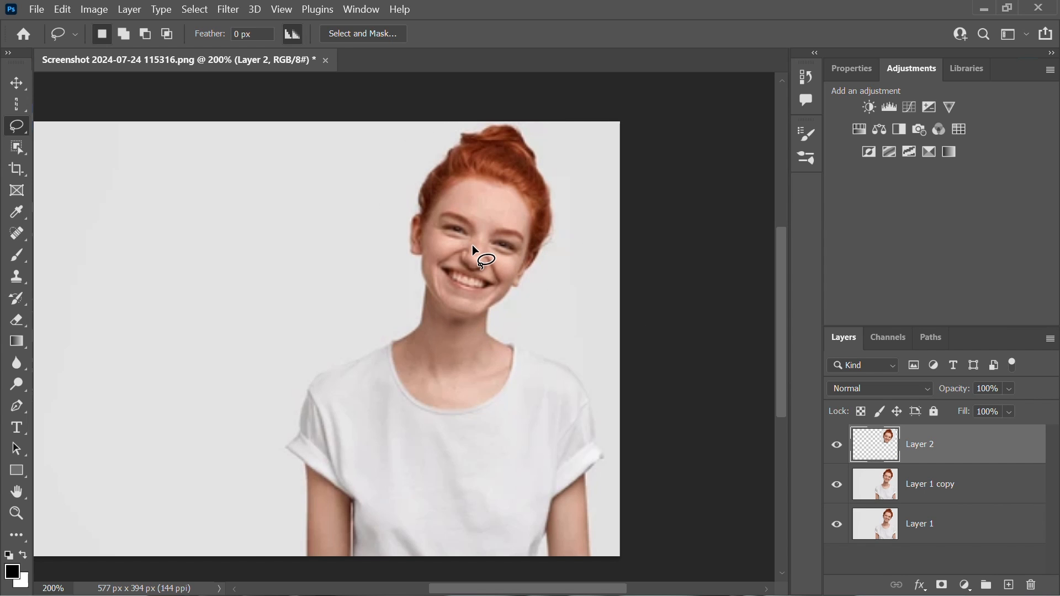
{"action": "mouse_move", "coordinate": [531, 337]}
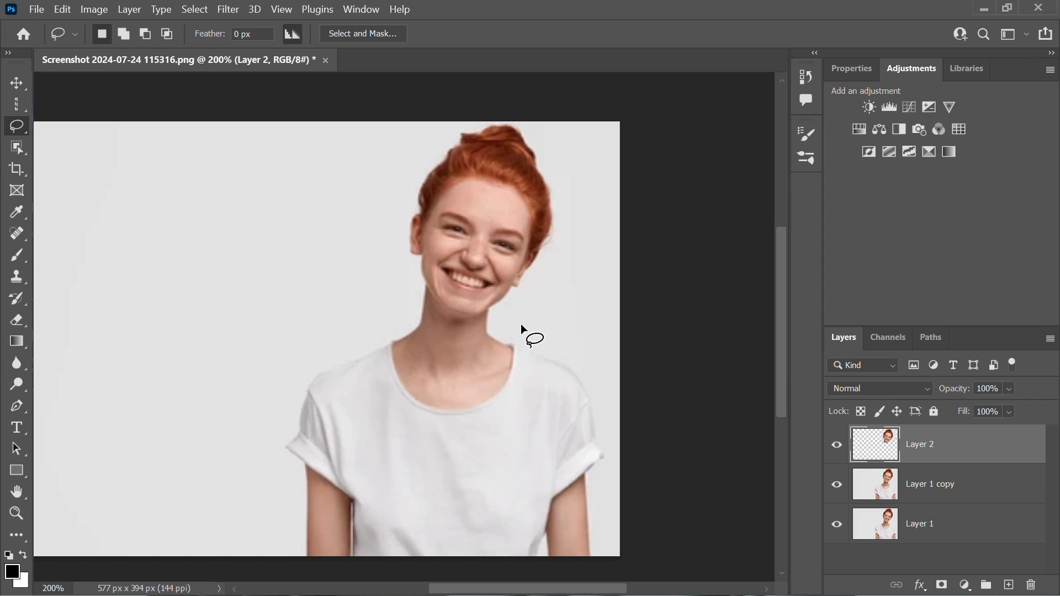
Rotate the head upright, add a white layer mask to Layer 2, and hide Layer 1.
{"action": "left_click", "coordinate": [941, 584]}
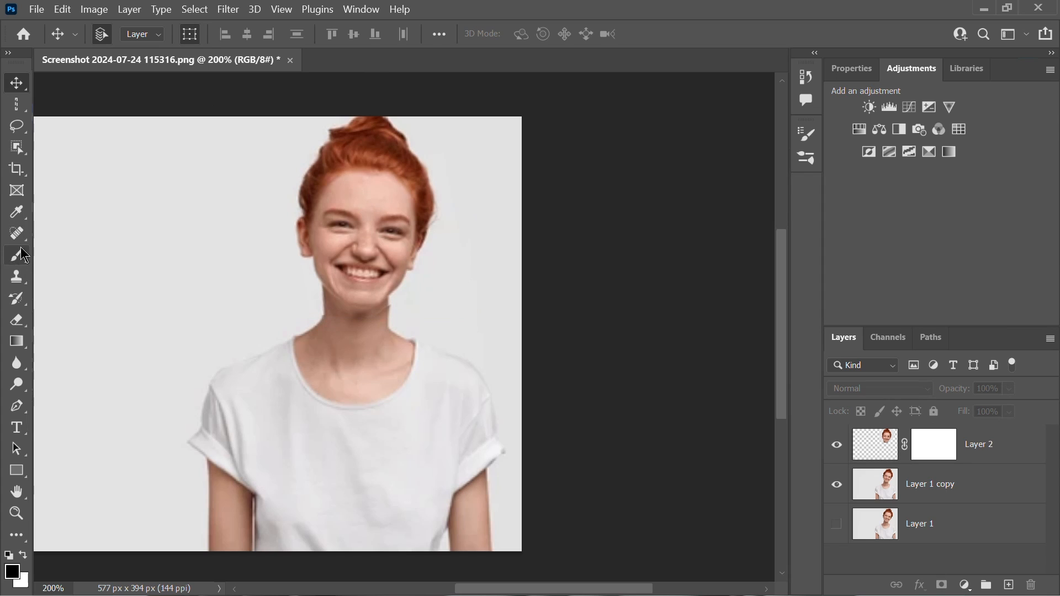
Paint black on Layer 2's mask along the neck at reduced brush opacity, then hide Layer 2 to compare.
{"action": "left_click", "coordinate": [17, 255]}
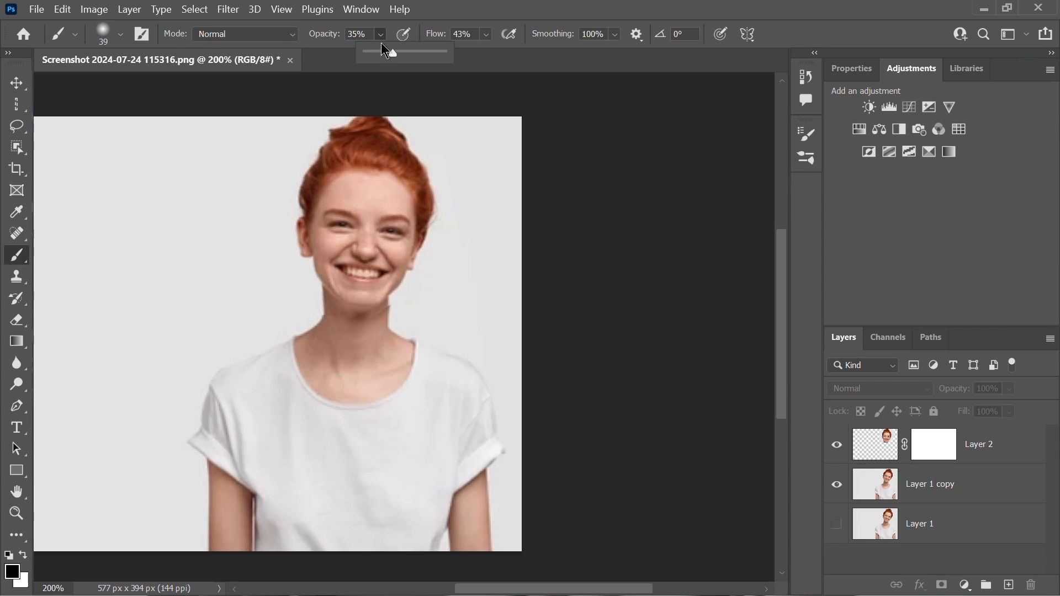
{"action": "left_click_drag", "start_coordinate": [391, 51], "coordinate": [404, 53]}
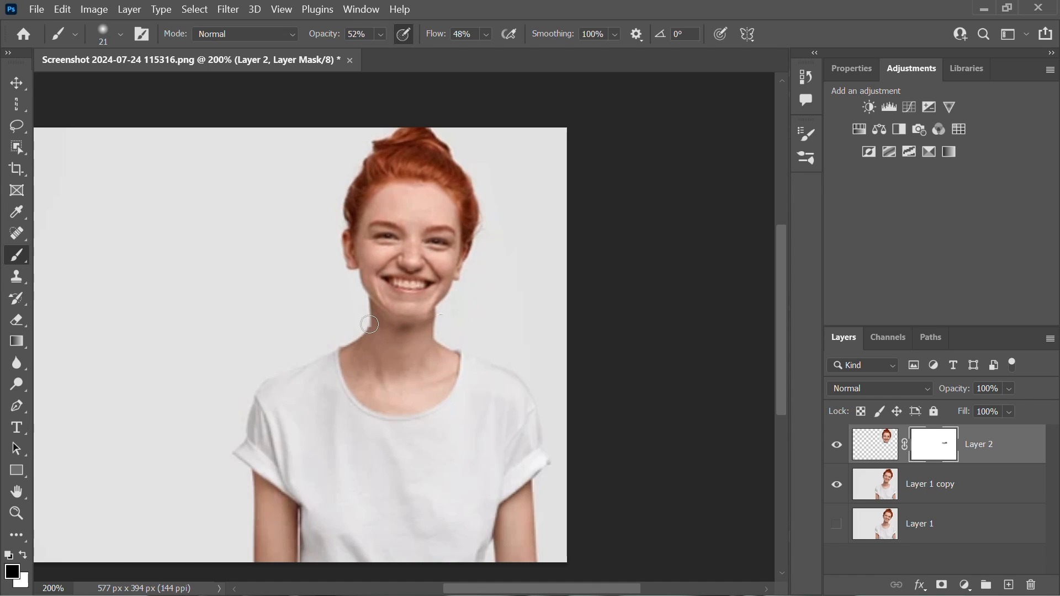
{"action": "mouse_move", "coordinate": [420, 332]}
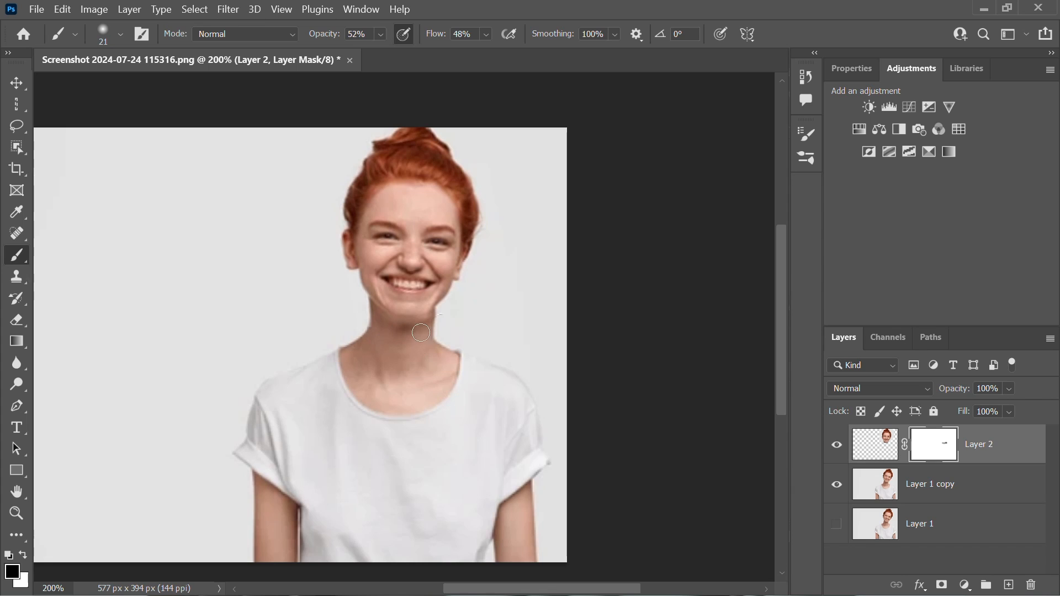
{"action": "mouse_move", "coordinate": [275, 216]}
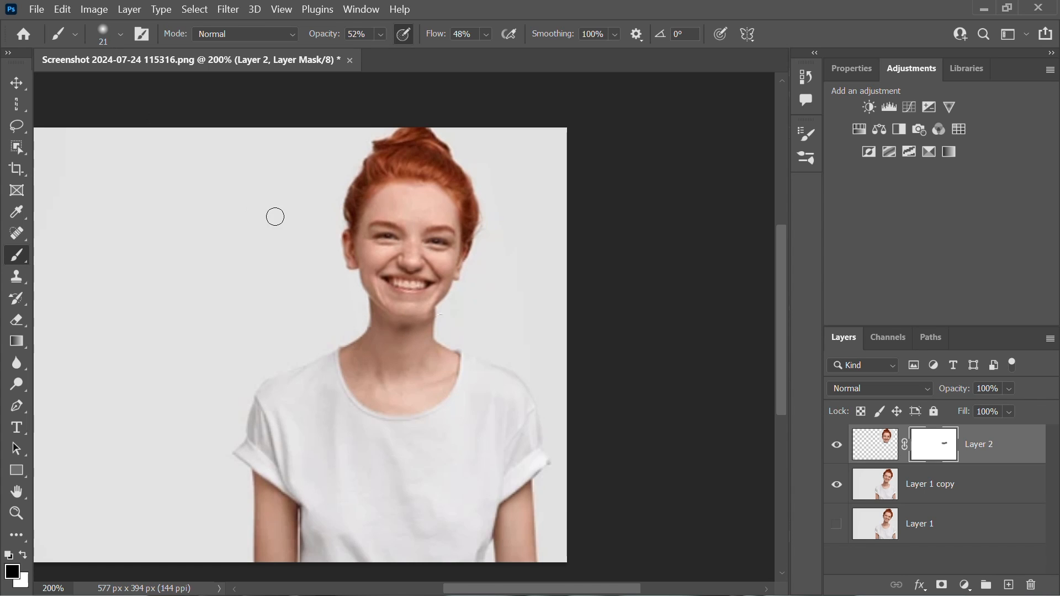
{"action": "left_click", "coordinate": [837, 444]}
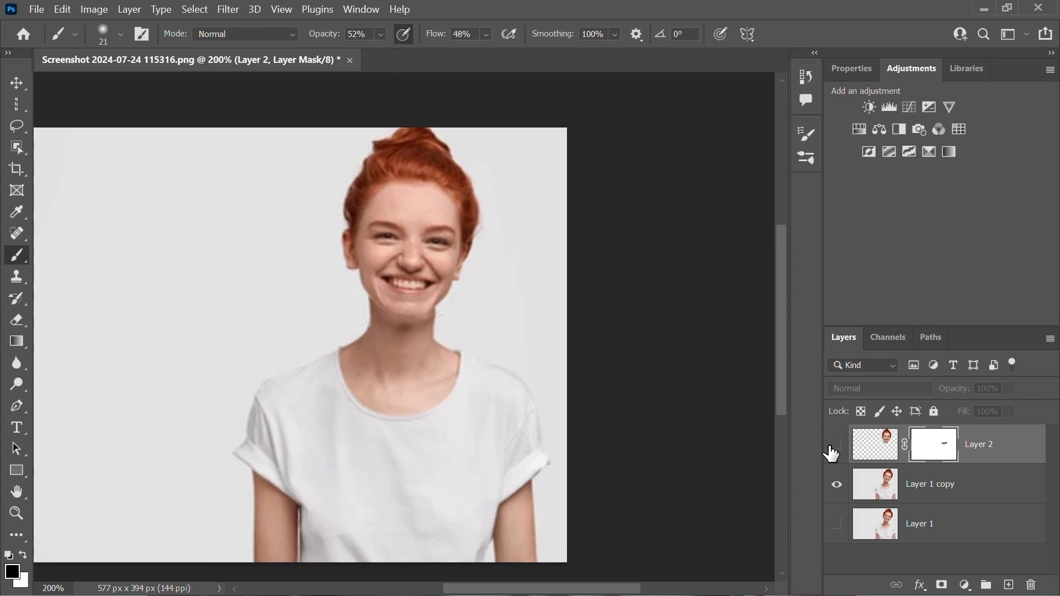